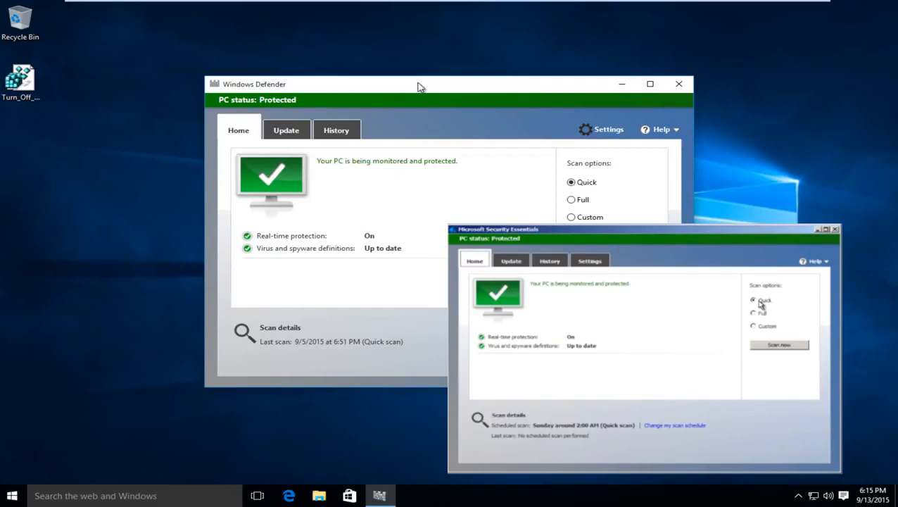
Step: Open the Windows Settings app from Windows Defender's Settings link
{"action": "left_click", "coordinate": [835, 229]}
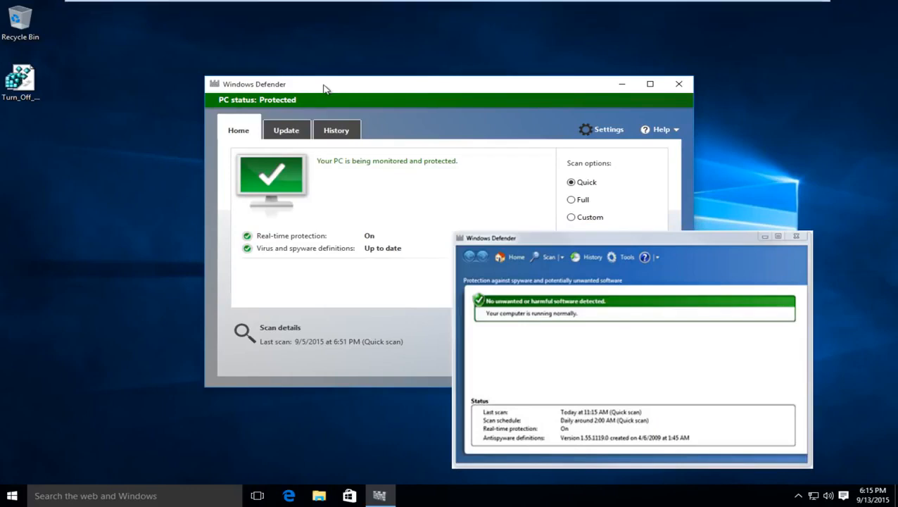
{"action": "left_click", "coordinate": [796, 236]}
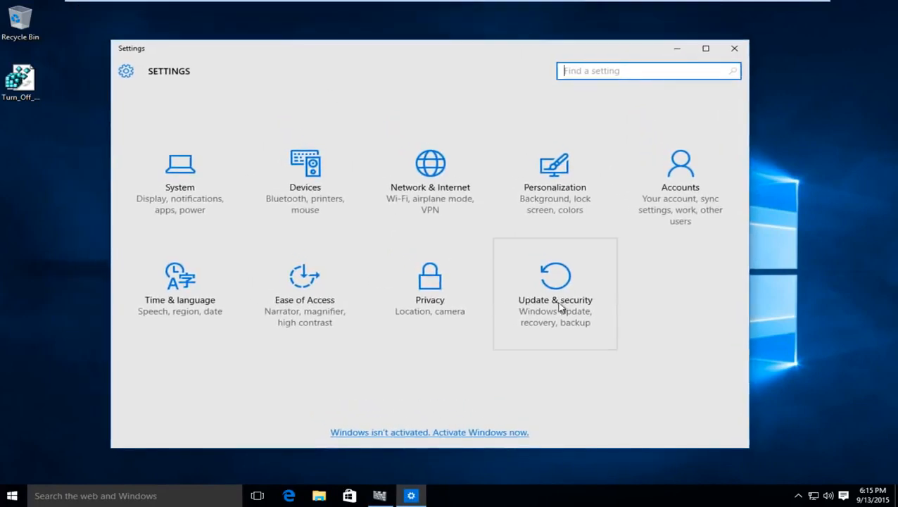
Step: Turn off real-time protection under Update & security > Windows Defender
{"action": "left_click", "coordinate": [555, 299]}
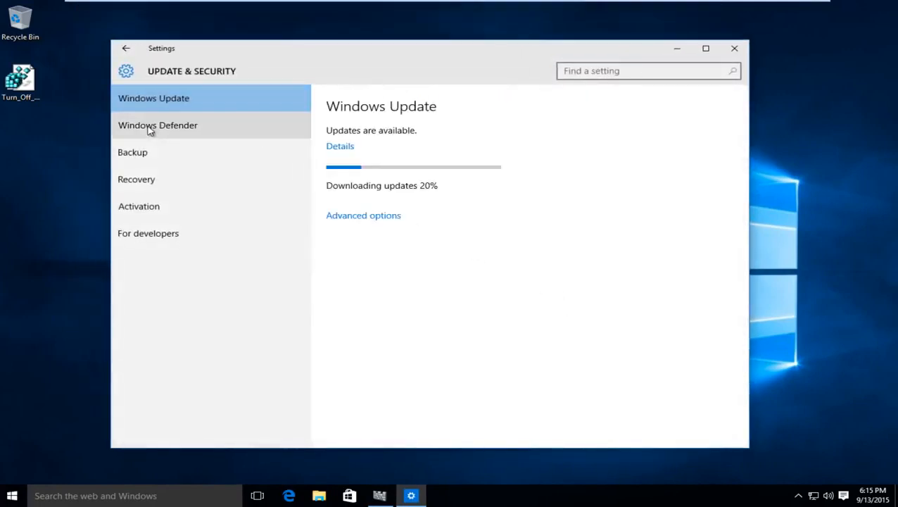
{"action": "left_click", "coordinate": [158, 124]}
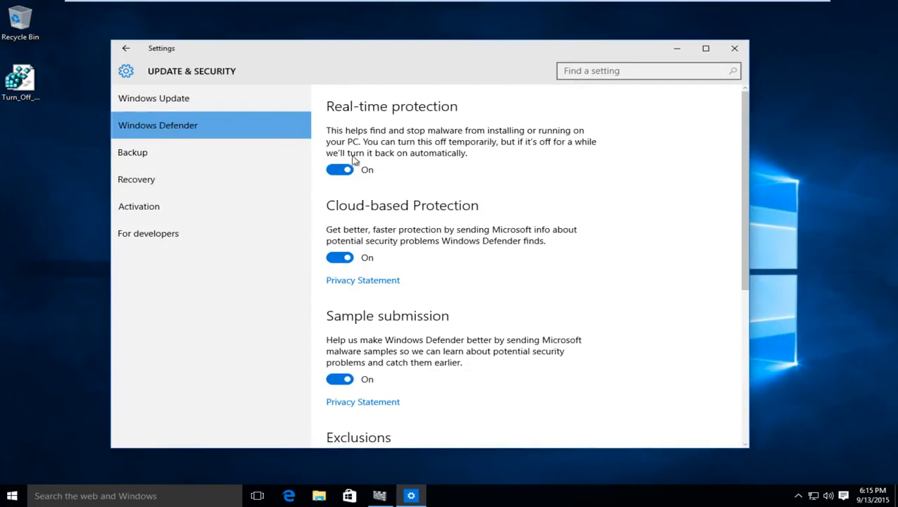
{"action": "left_click", "coordinate": [340, 169]}
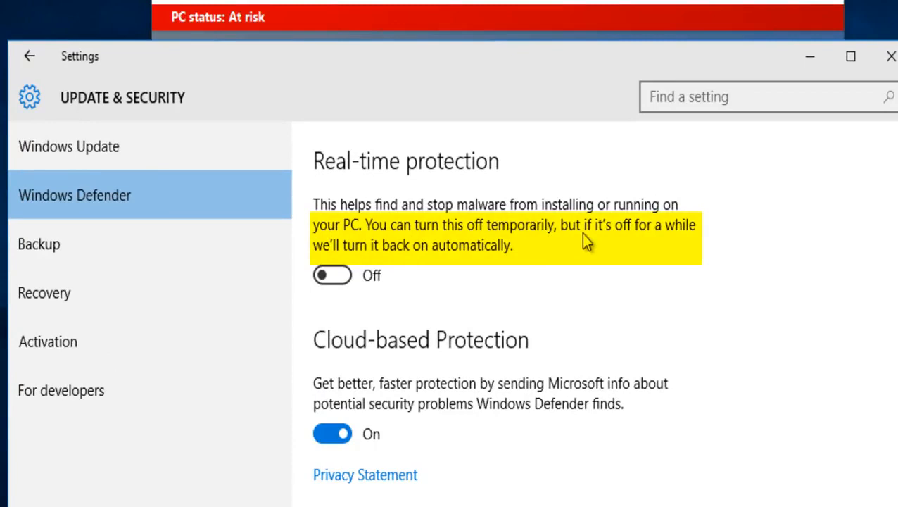
{"action": "mouse_move", "coordinate": [372, 267]}
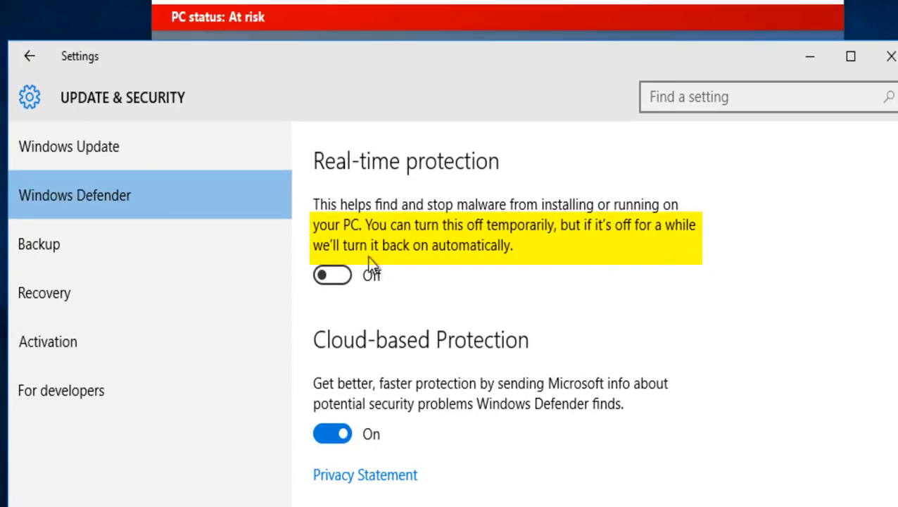
{"action": "mouse_move", "coordinate": [477, 255]}
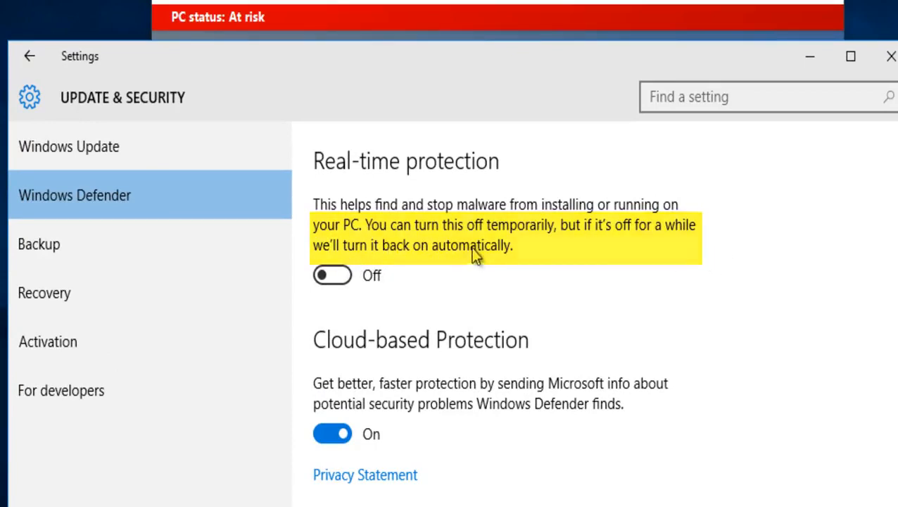
{"action": "scroll", "scroll_direction": "down", "scroll_amount": 3}
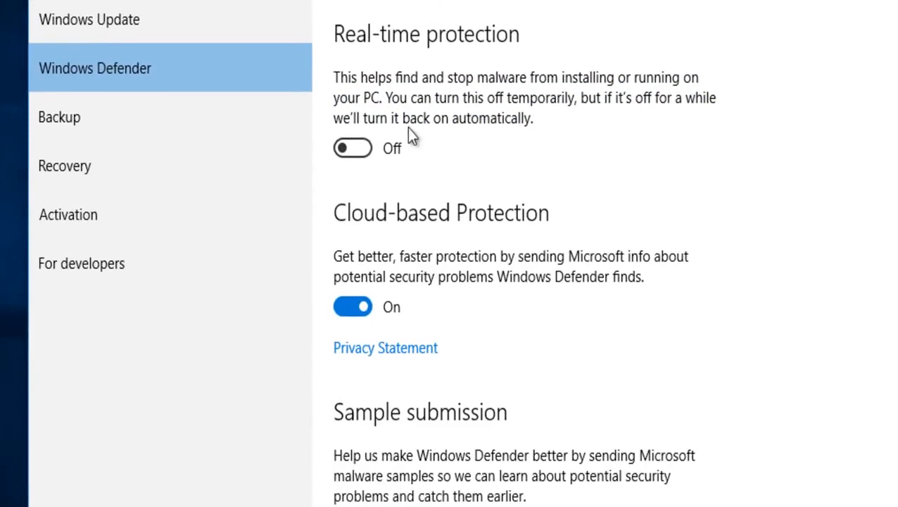
{"action": "mouse_move", "coordinate": [542, 98]}
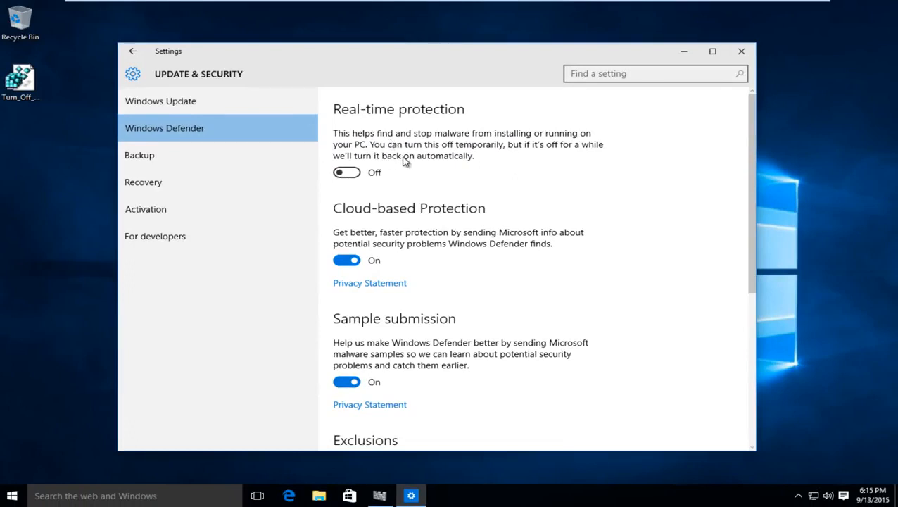
{"action": "mouse_move", "coordinate": [544, 141]}
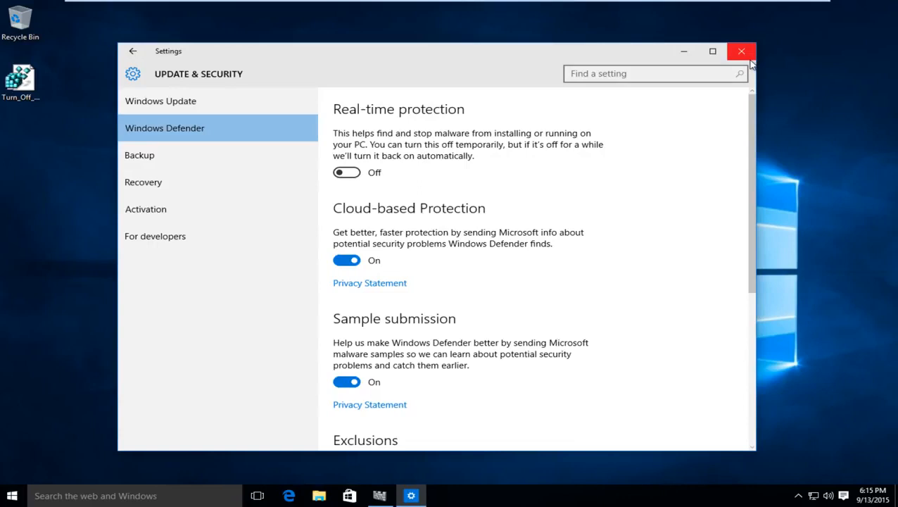
{"action": "mouse_move", "coordinate": [741, 51]}
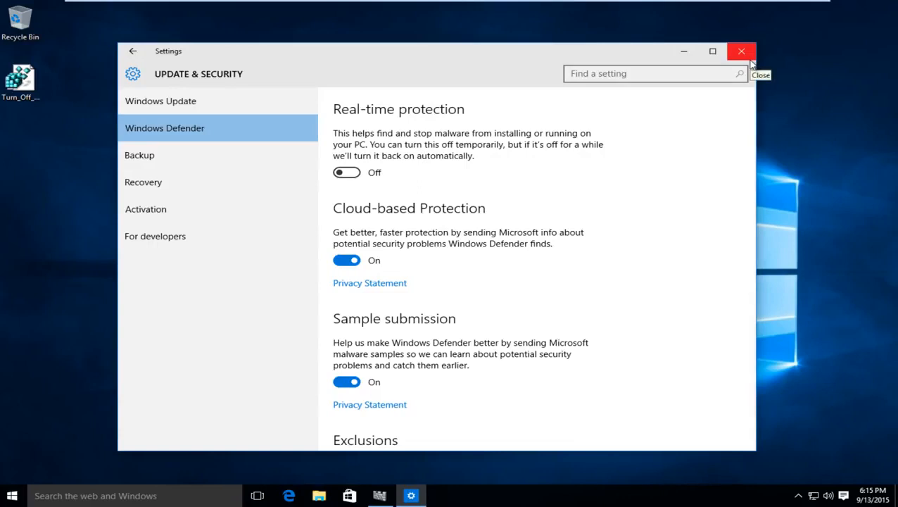
Step: Close Settings and the Windows Defender window showing 'PC status: At risk'
{"action": "left_click", "coordinate": [379, 495]}
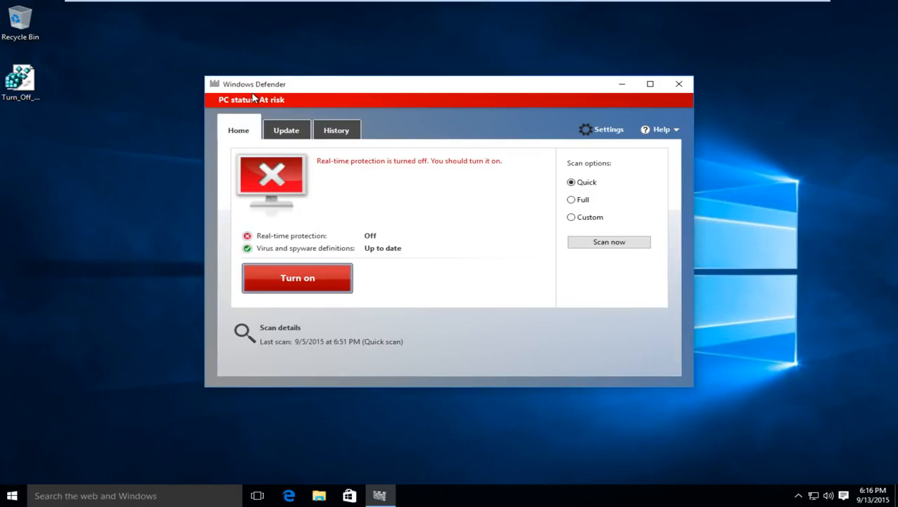
{"action": "mouse_move", "coordinate": [352, 99]}
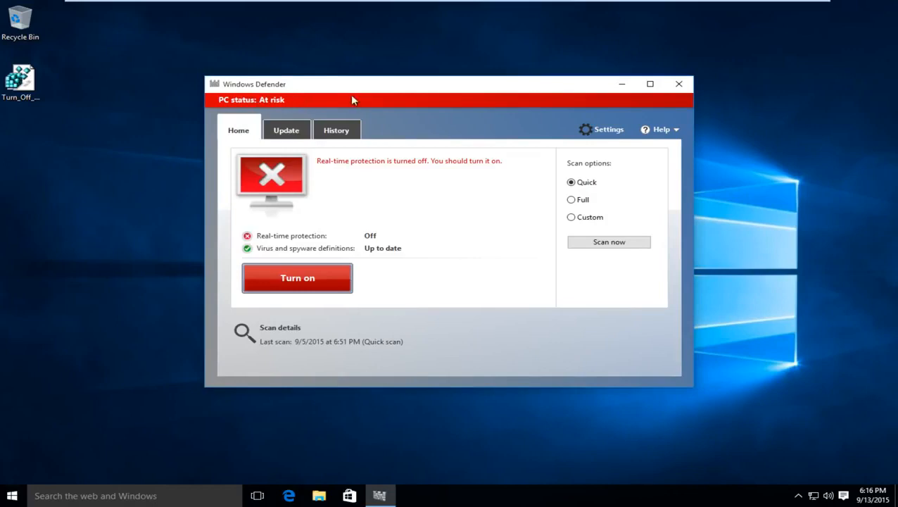
{"action": "left_click", "coordinate": [678, 84]}
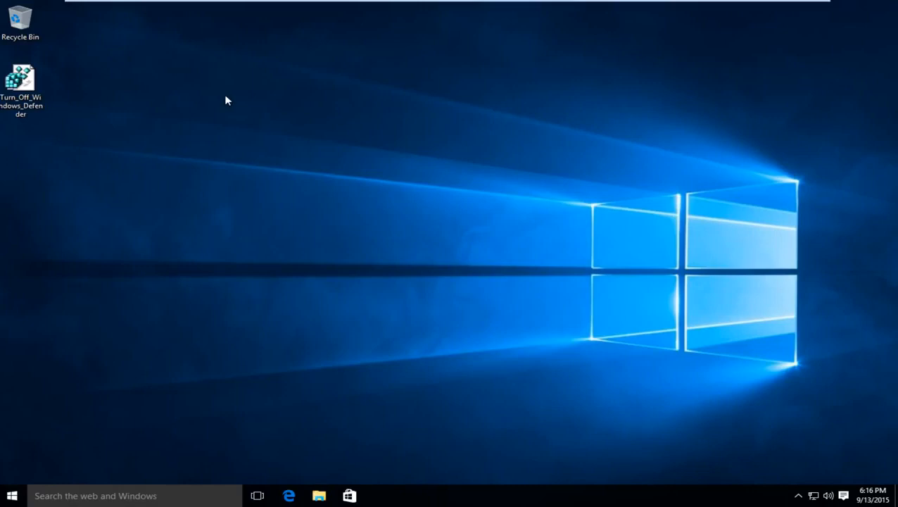
{"action": "mouse_move", "coordinate": [222, 99]}
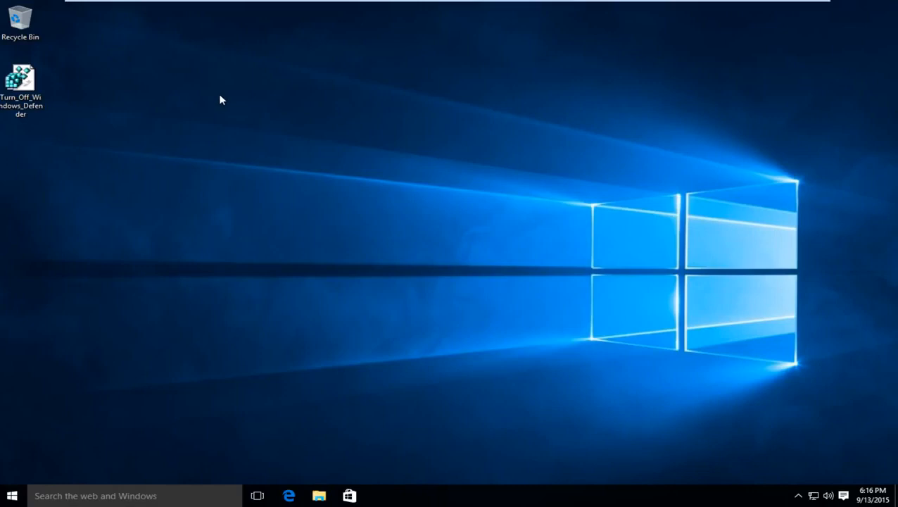
{"action": "mouse_move", "coordinate": [48, 98]}
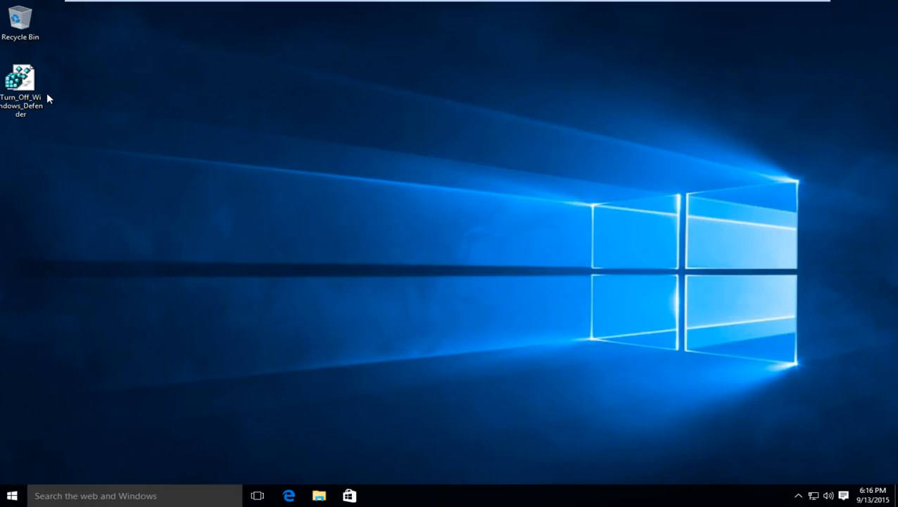
Step: Merge Turn_Off_Windows_Defender.reg into the registry, approving all prompts and the success message
{"action": "double_click", "coordinate": [22, 77]}
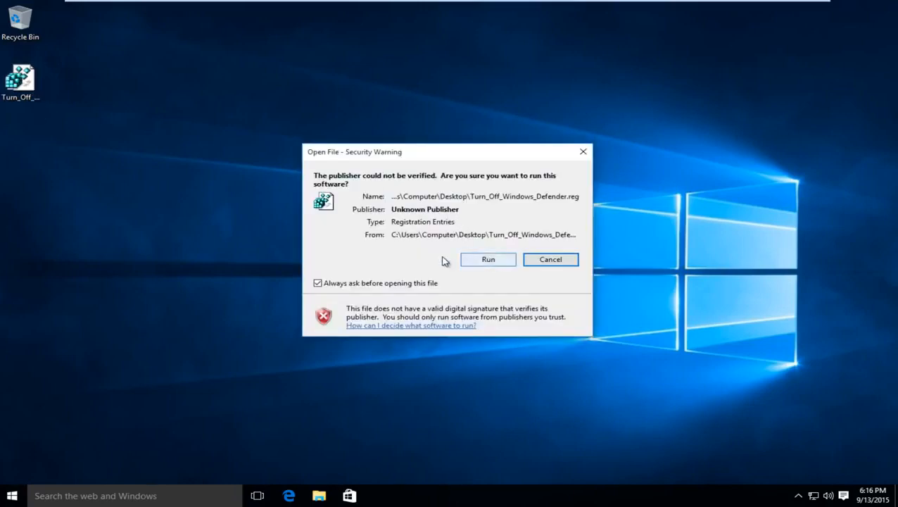
{"action": "left_click", "coordinate": [488, 259]}
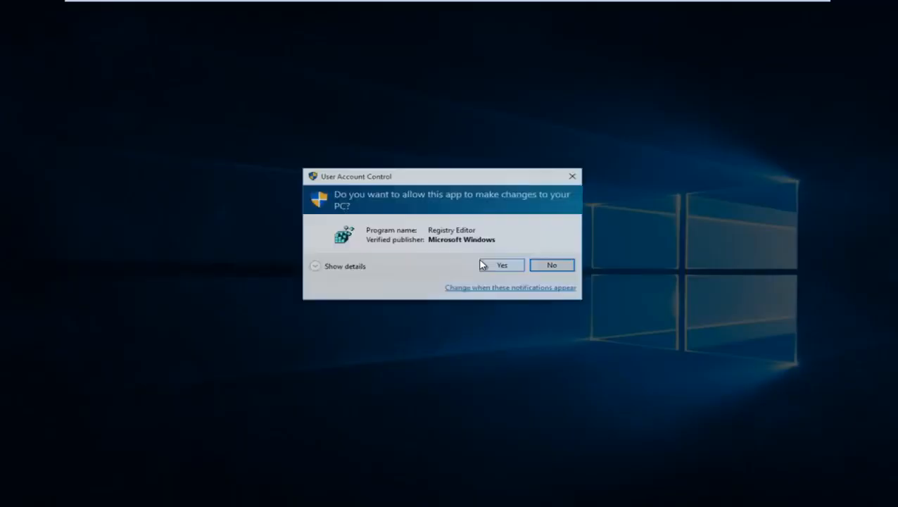
{"action": "left_click", "coordinate": [502, 264]}
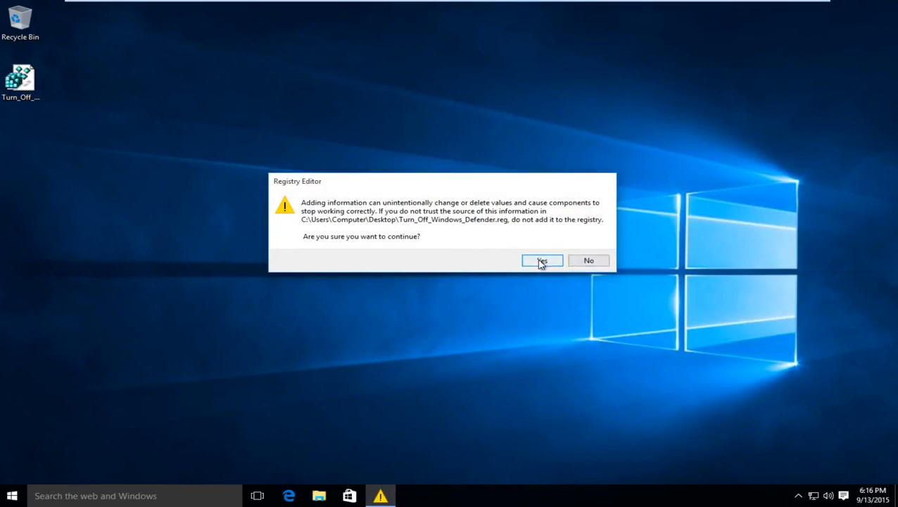
{"action": "left_click", "coordinate": [542, 261]}
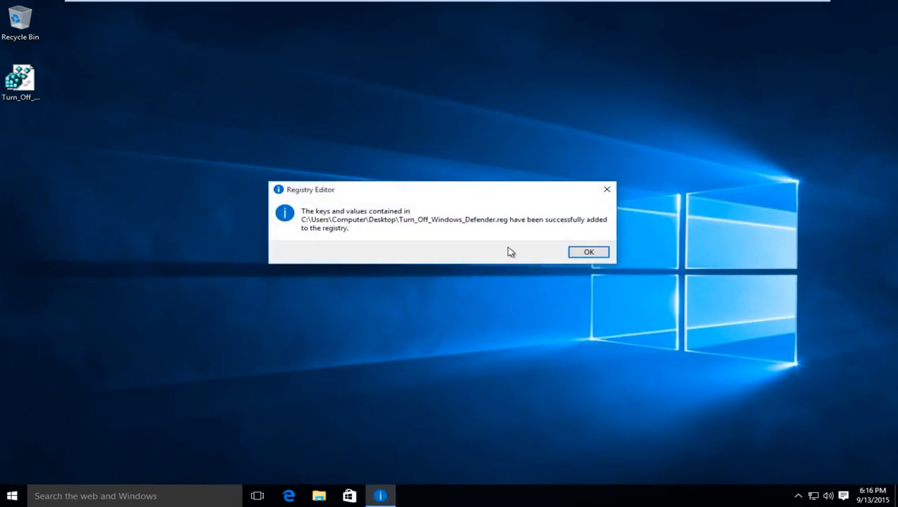
{"action": "mouse_move", "coordinate": [392, 219]}
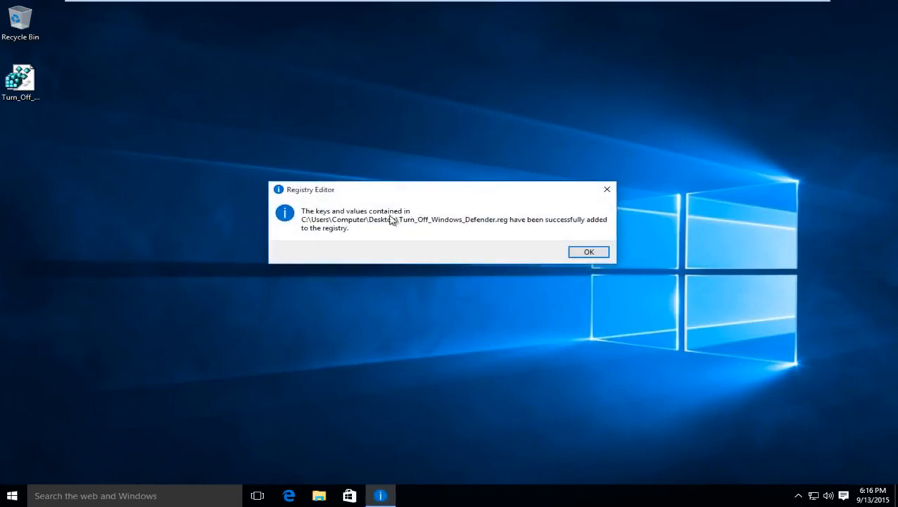
{"action": "left_click", "coordinate": [588, 252]}
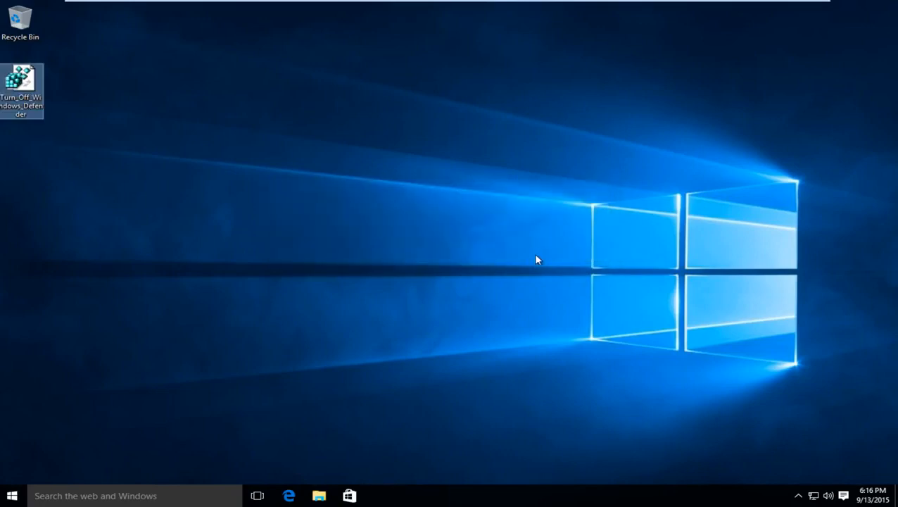
Step: Reopen Settings to see the greyed-out Windows Defender toggles, then close it
{"action": "left_click", "coordinate": [11, 495]}
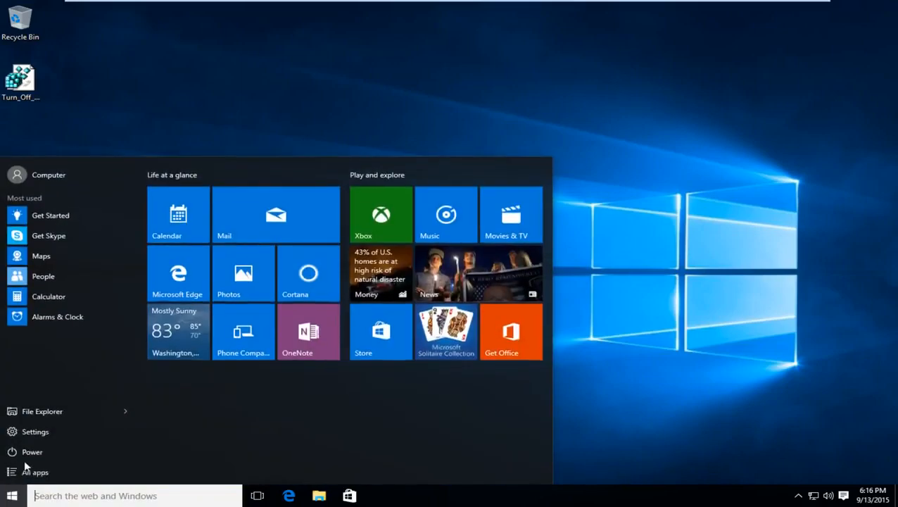
{"action": "left_click", "coordinate": [35, 431]}
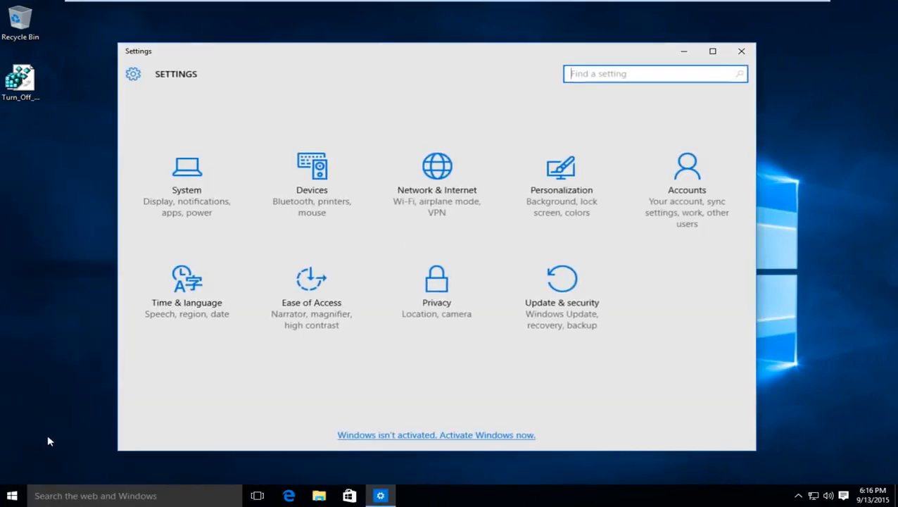
{"action": "mouse_move", "coordinate": [561, 296]}
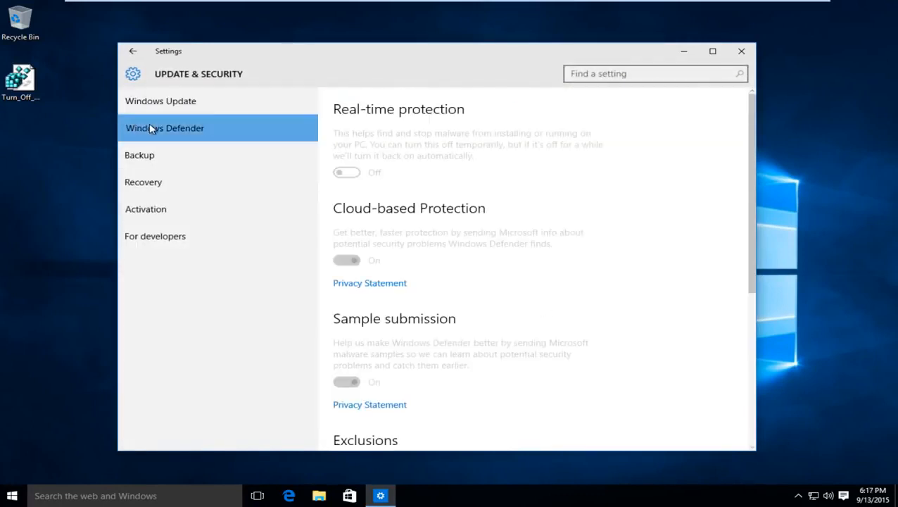
{"action": "mouse_move", "coordinate": [394, 345]}
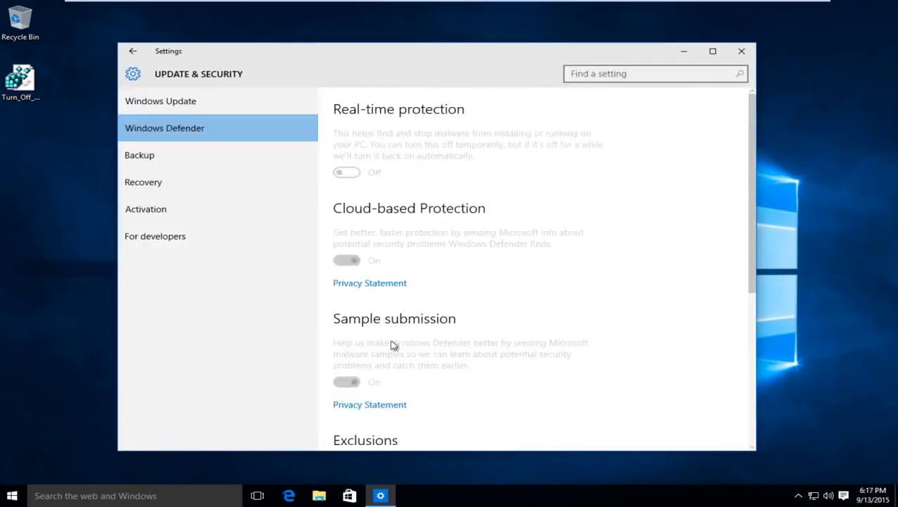
{"action": "mouse_move", "coordinate": [414, 136]}
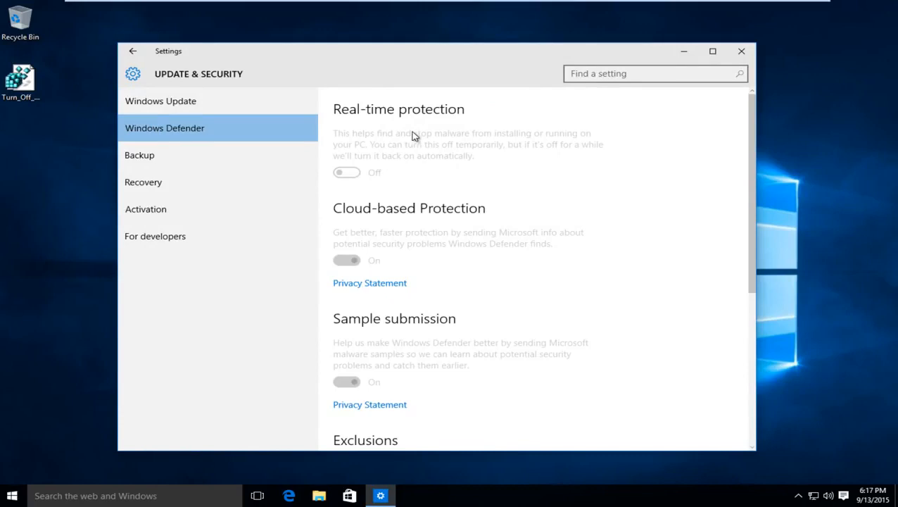
{"action": "mouse_move", "coordinate": [741, 51]}
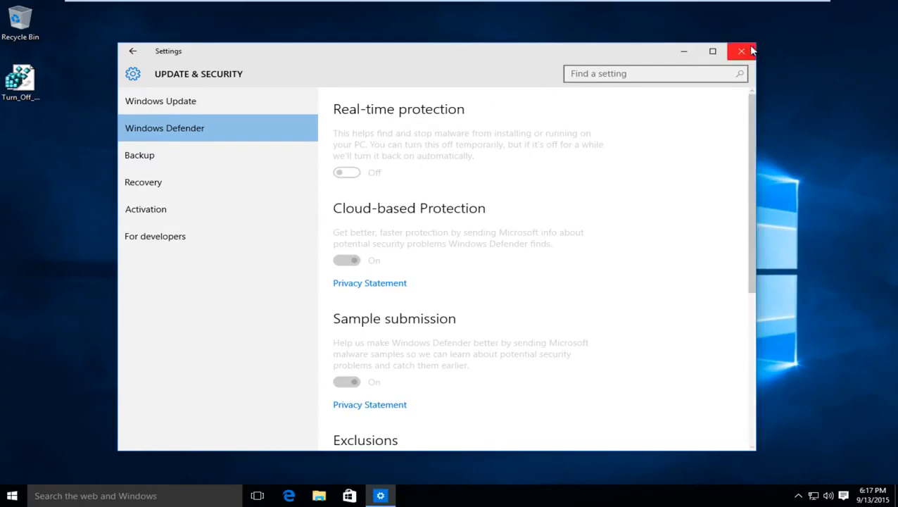
{"action": "left_click", "coordinate": [741, 51]}
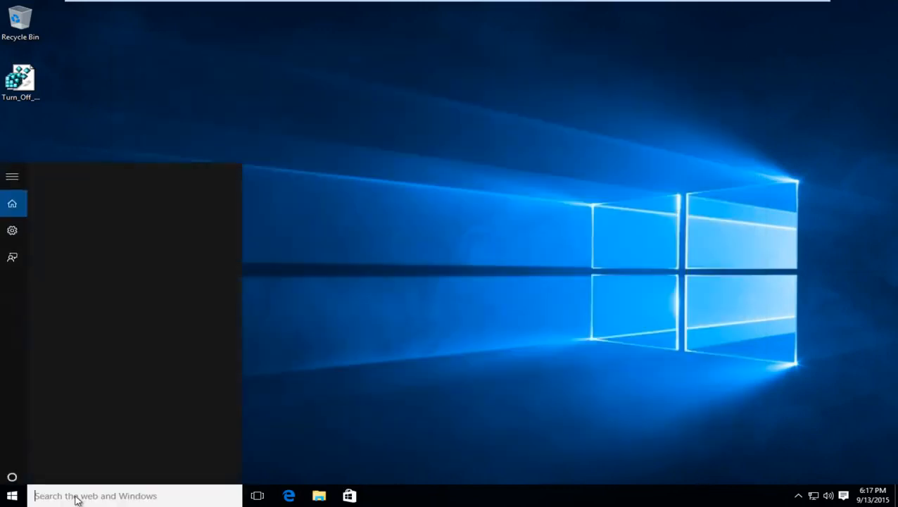
Step: Launch Windows Defender from a 'windows' search and close its group policy notice
{"action": "type", "text": "windows"}
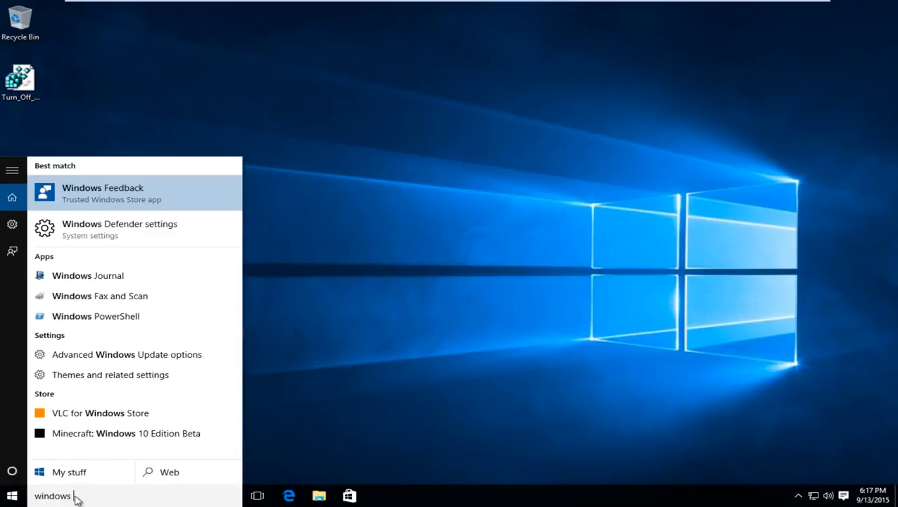
{"action": "left_click", "coordinate": [119, 228]}
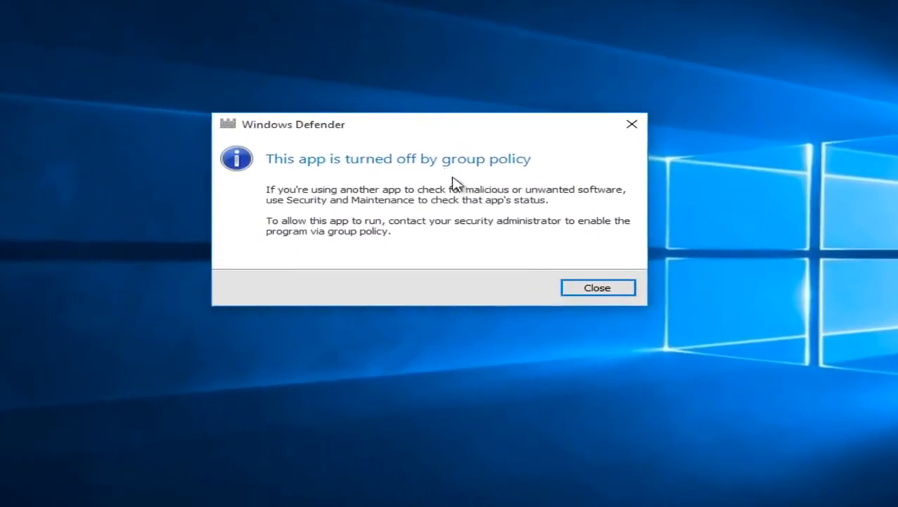
{"action": "left_click", "coordinate": [597, 287]}
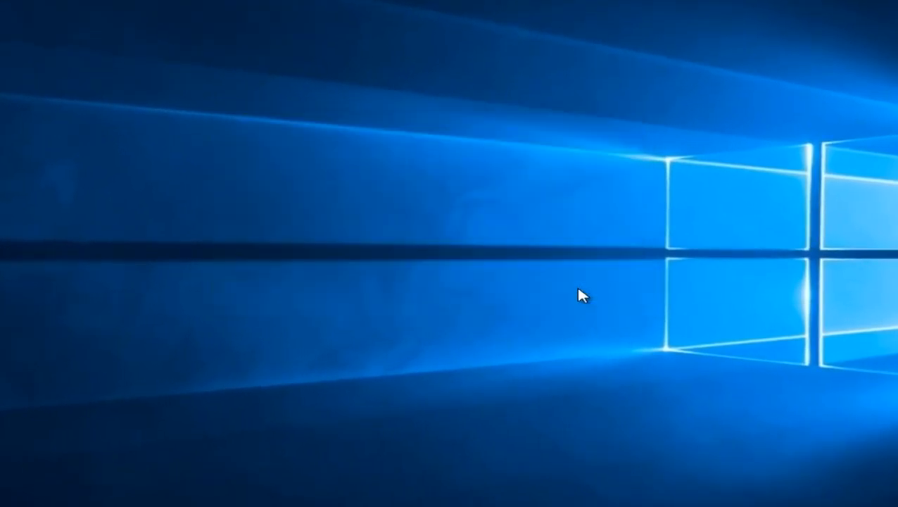